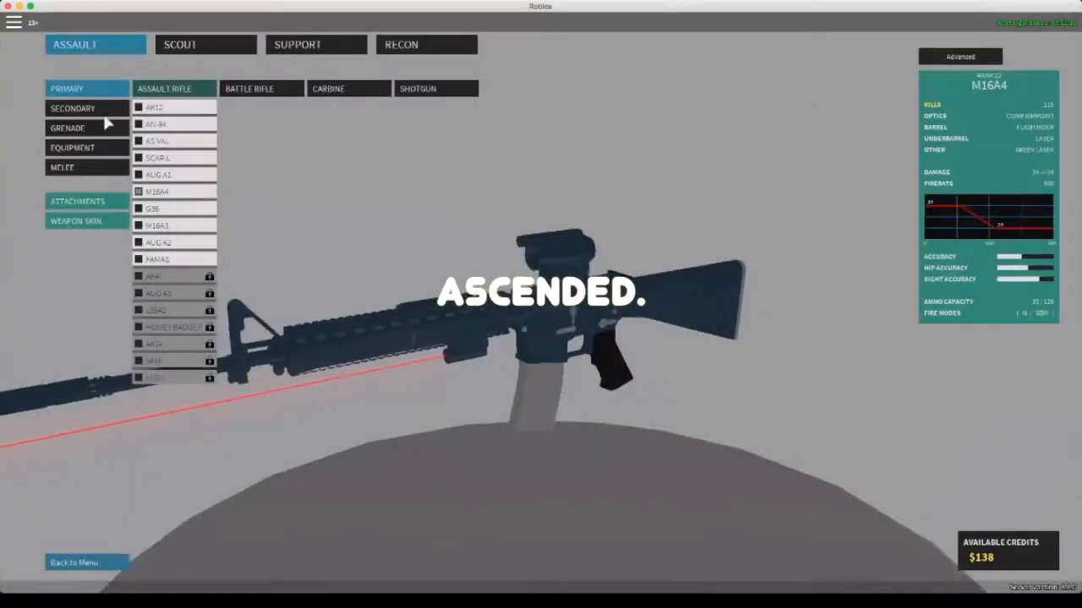
Step: Bring up the M16A4's primary attachments with the underbarrel laser options listed
{"action": "left_click", "coordinate": [77, 201]}
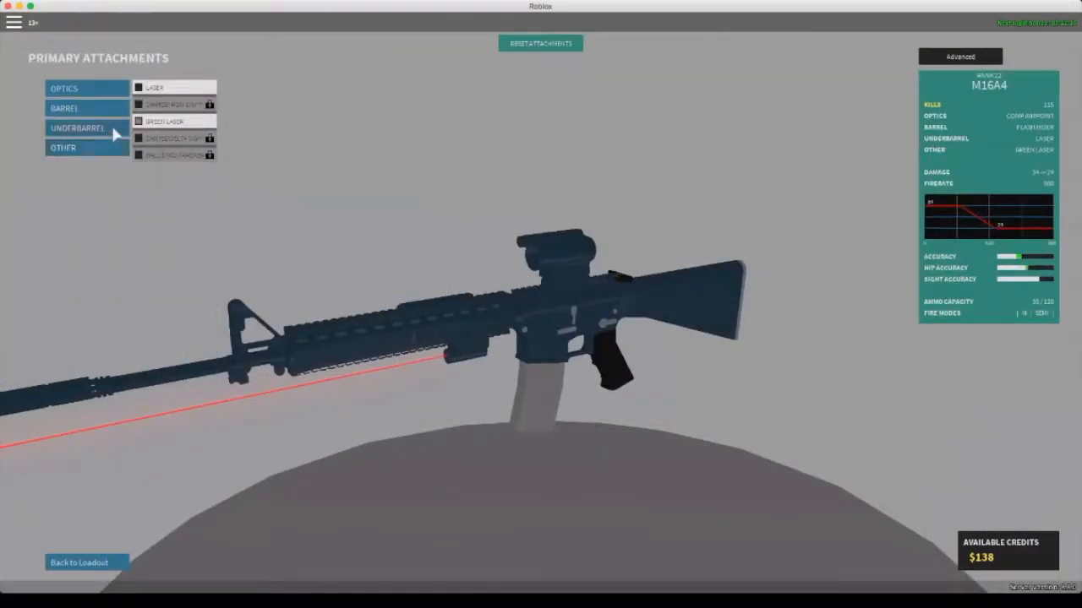